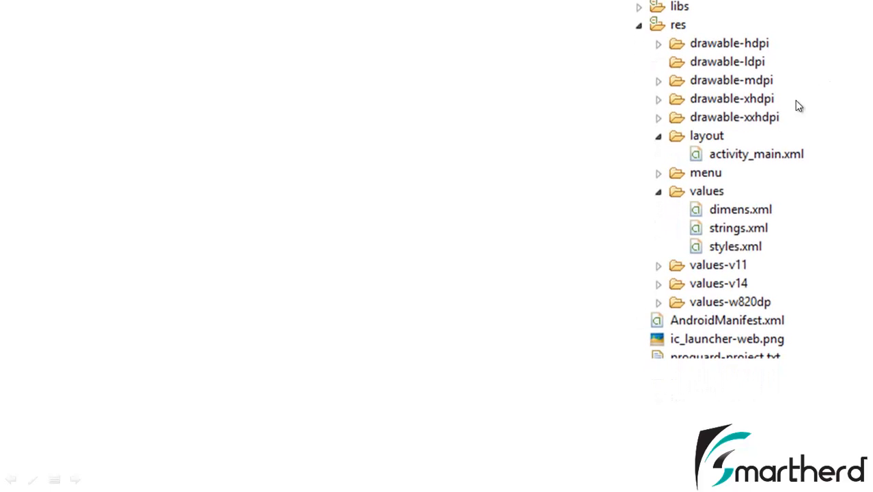
mouse_move(680, 36)
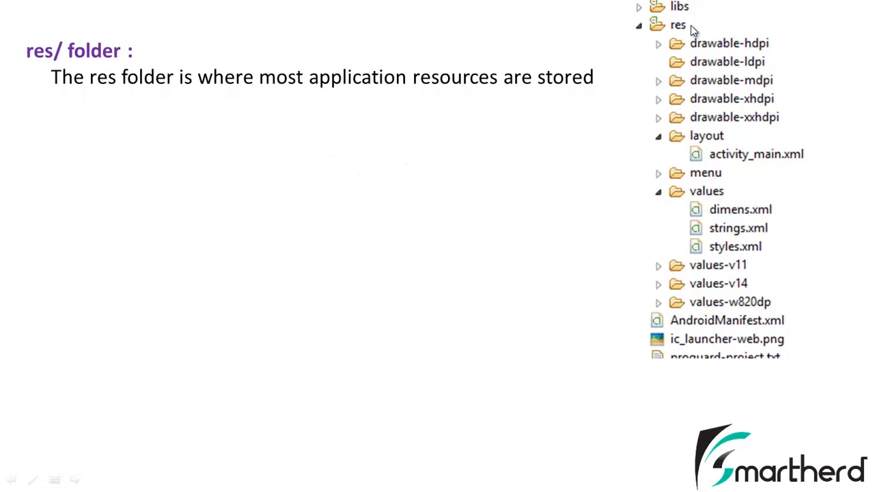
mouse_move(676, 38)
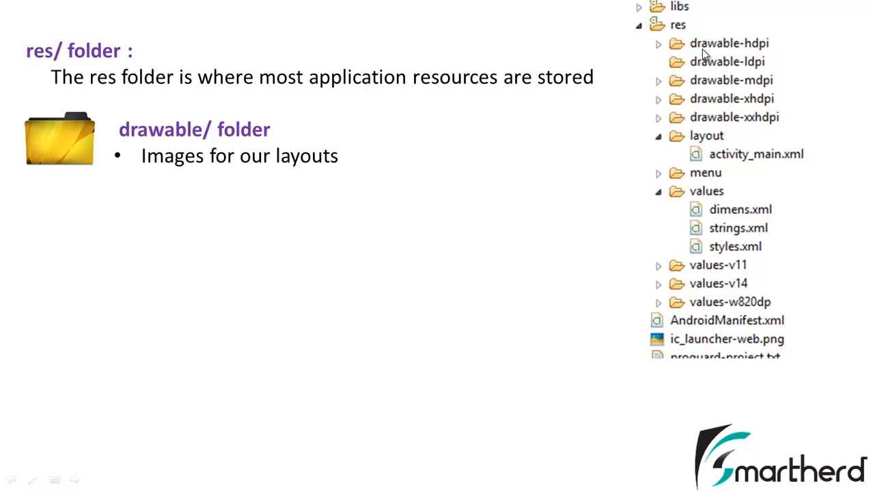
mouse_move(735, 123)
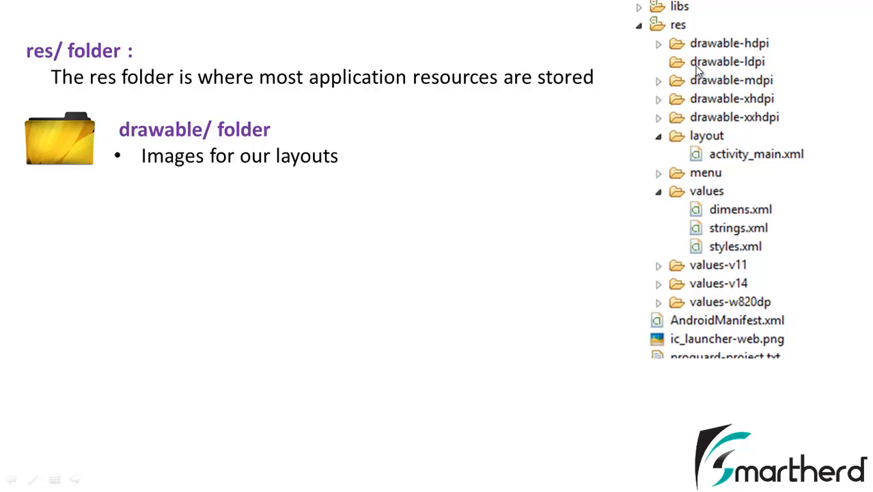
mouse_move(752, 65)
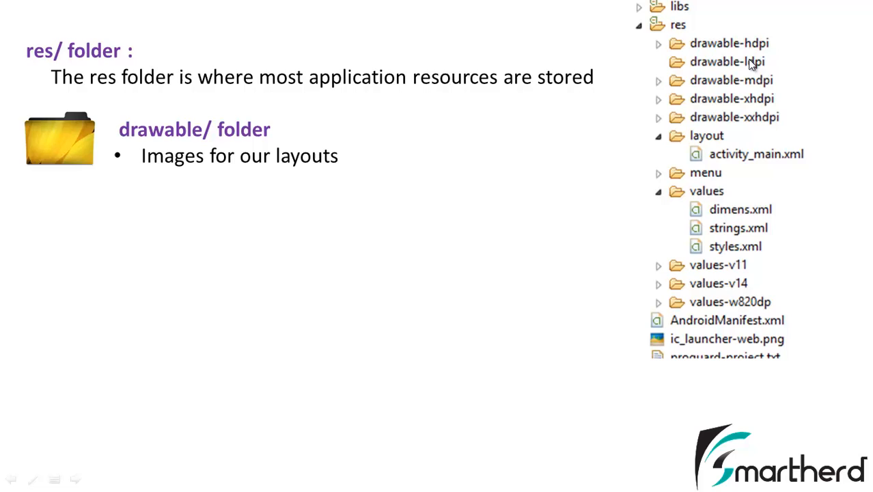
mouse_move(792, 73)
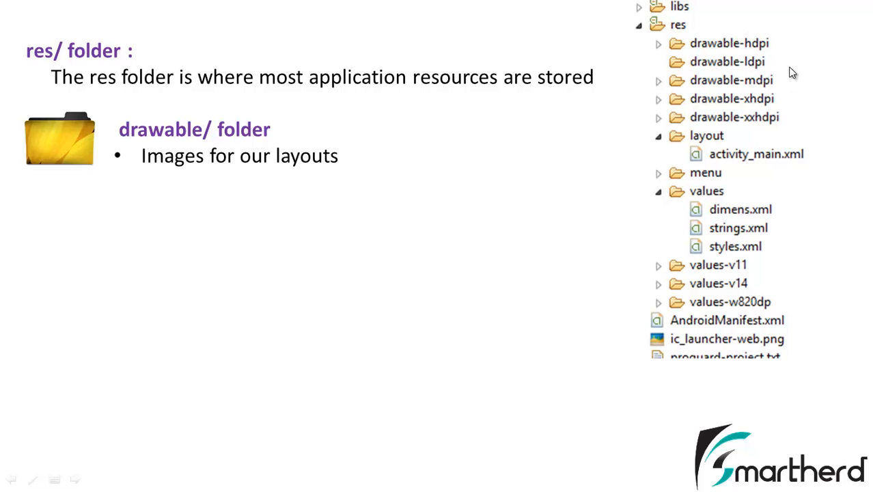
mouse_move(780, 42)
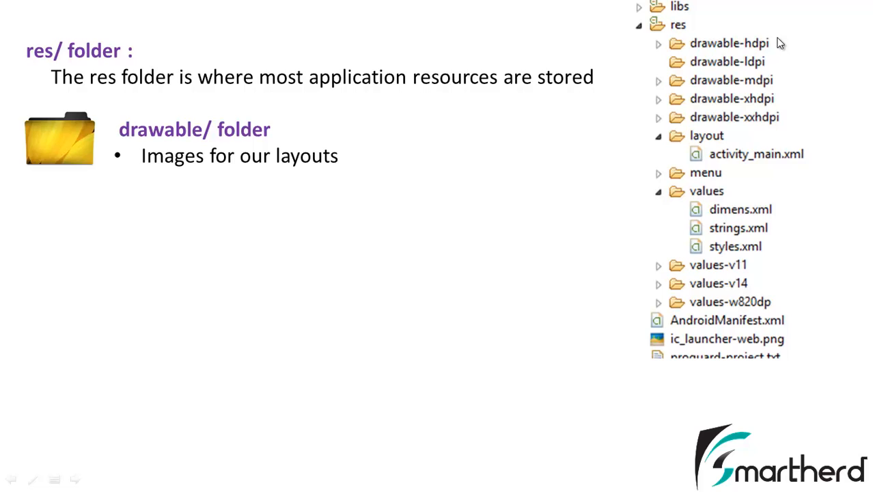
mouse_move(771, 5)
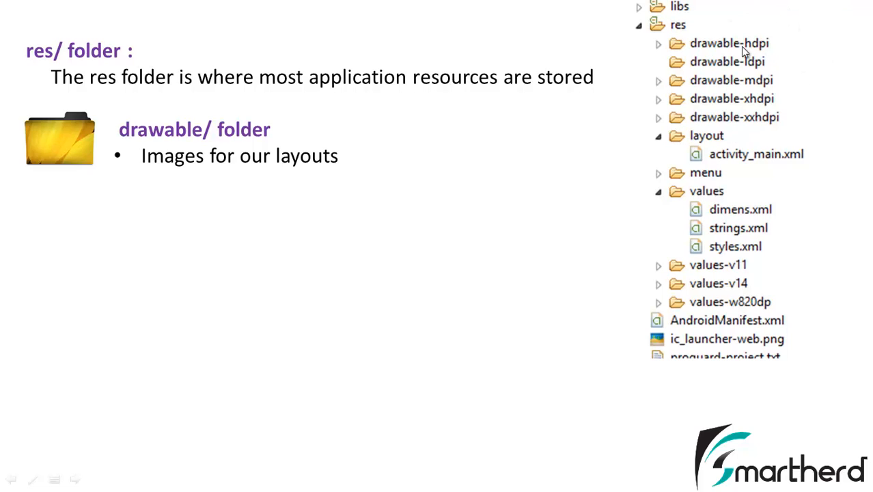
mouse_move(784, 58)
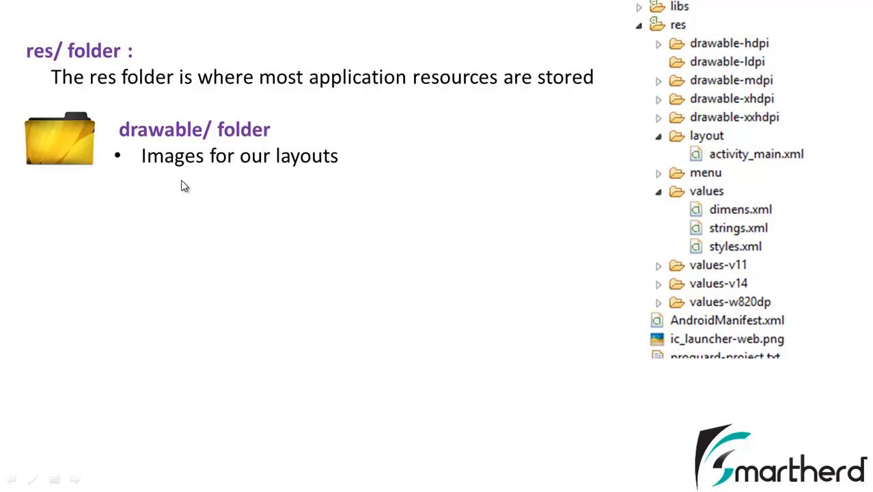
mouse_move(533, 120)
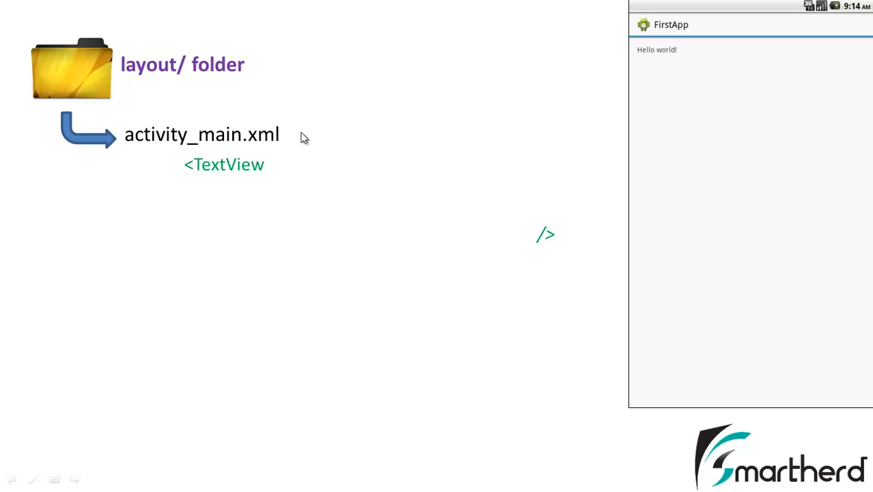
mouse_move(239, 164)
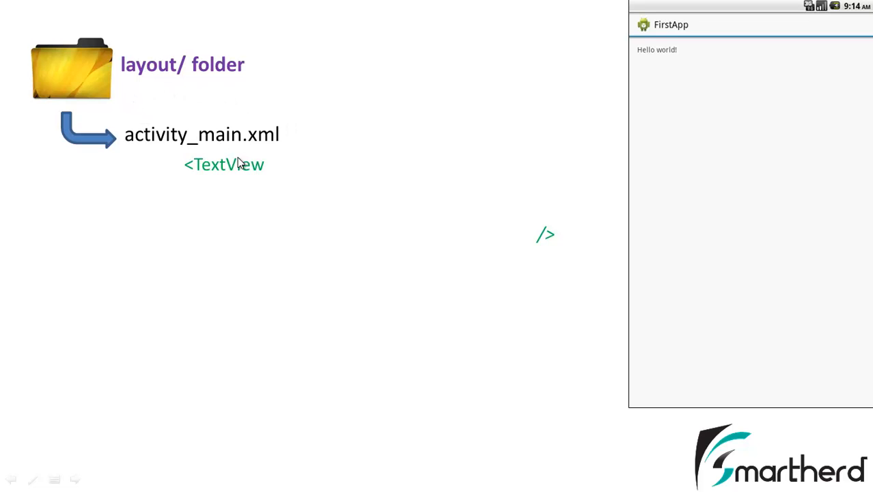
mouse_move(275, 164)
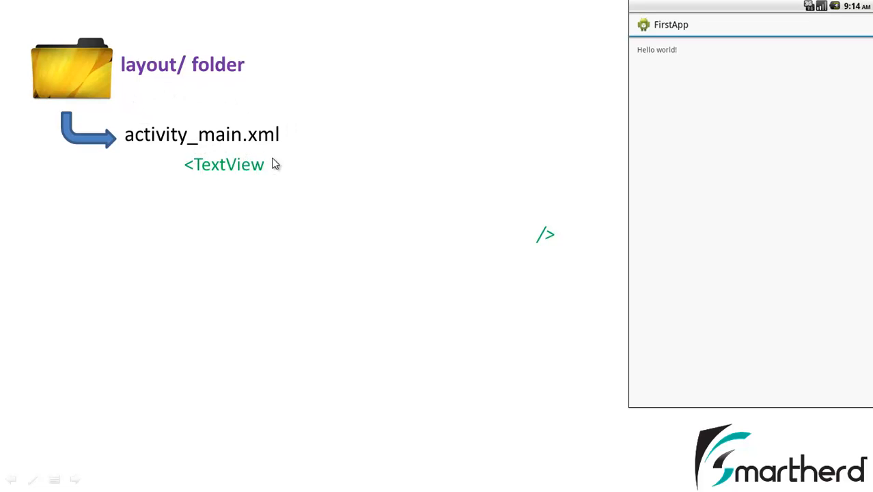
mouse_move(613, 66)
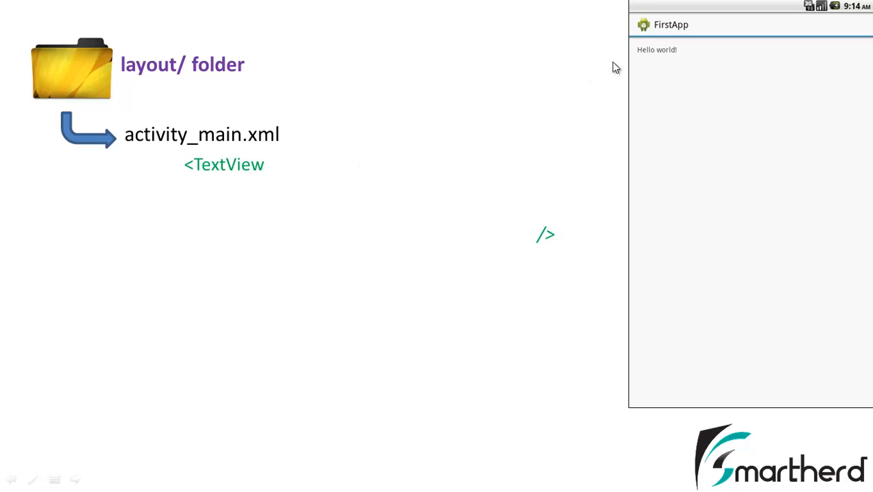
mouse_move(658, 73)
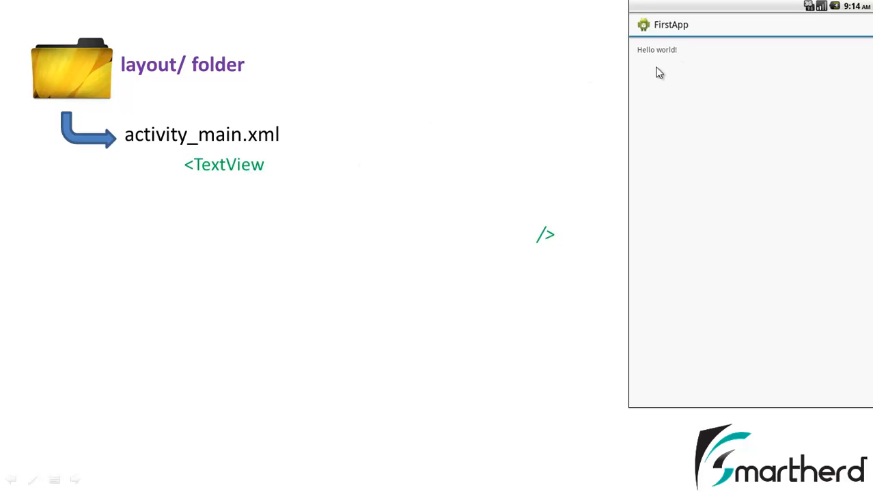
mouse_move(632, 57)
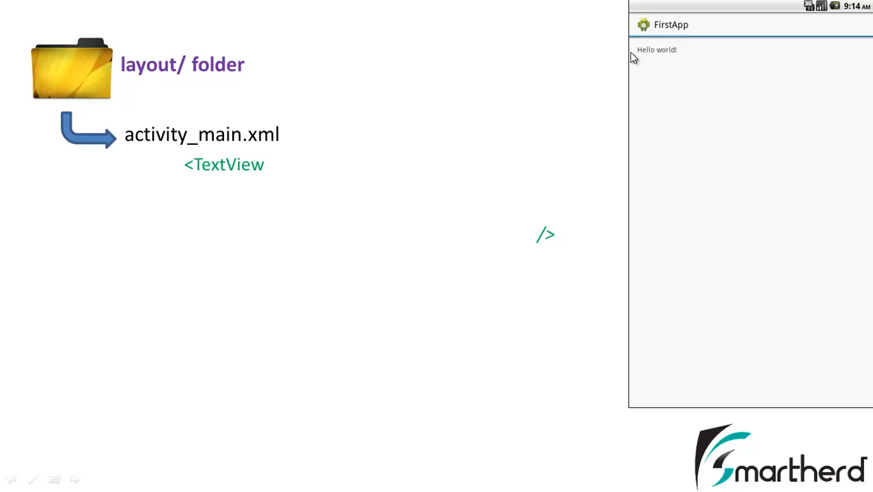
mouse_move(376, 152)
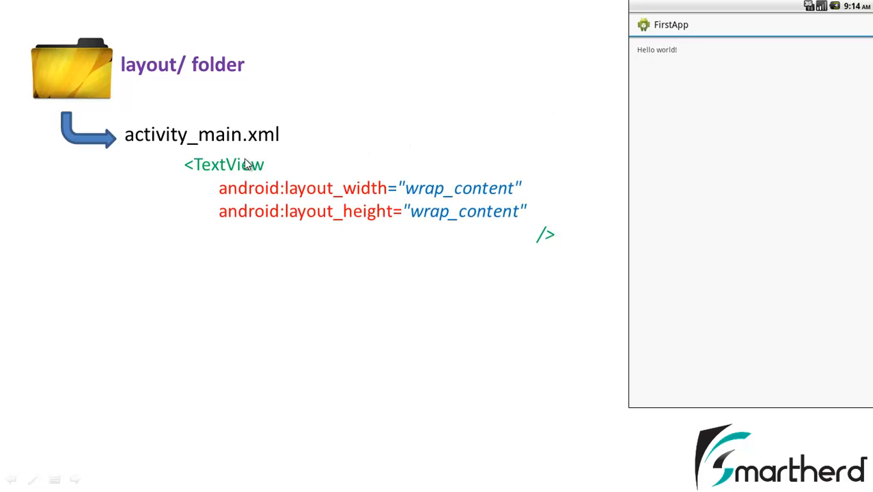
mouse_move(205, 210)
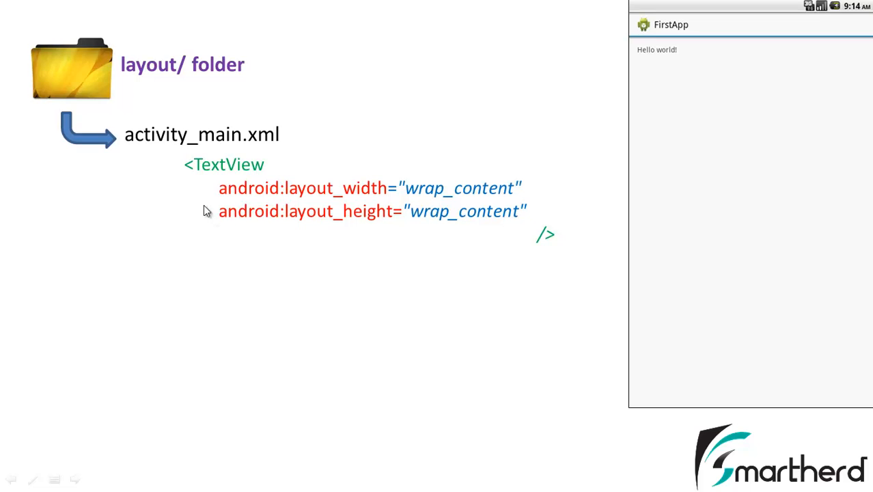
mouse_move(246, 202)
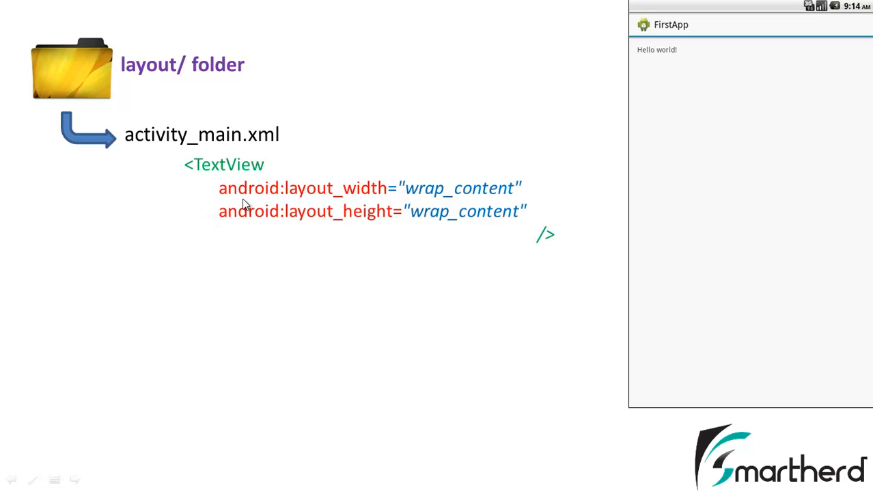
mouse_move(246, 180)
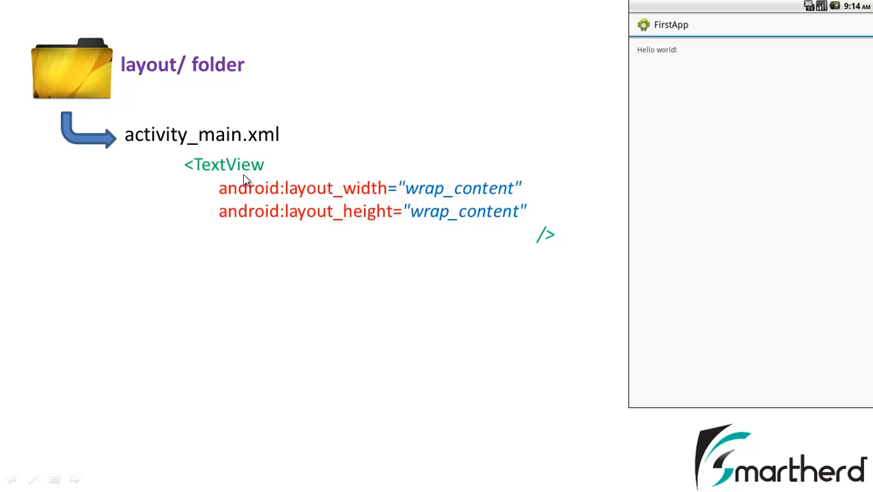
mouse_move(248, 188)
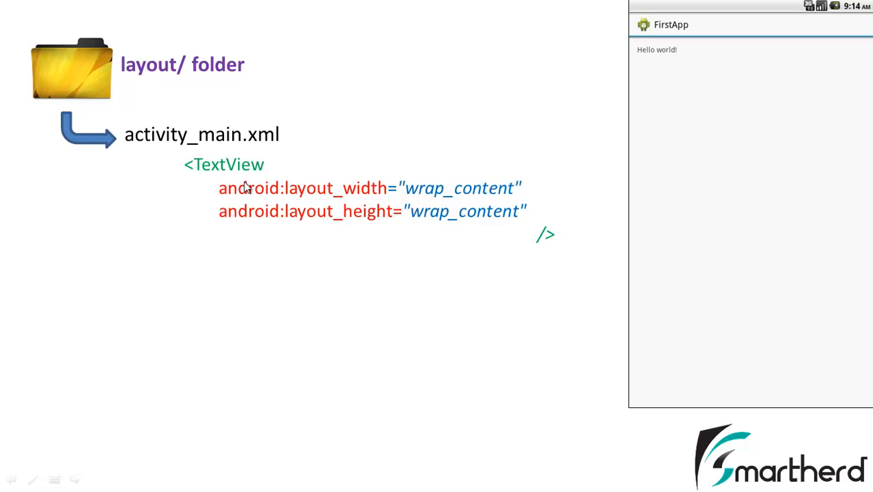
mouse_move(336, 204)
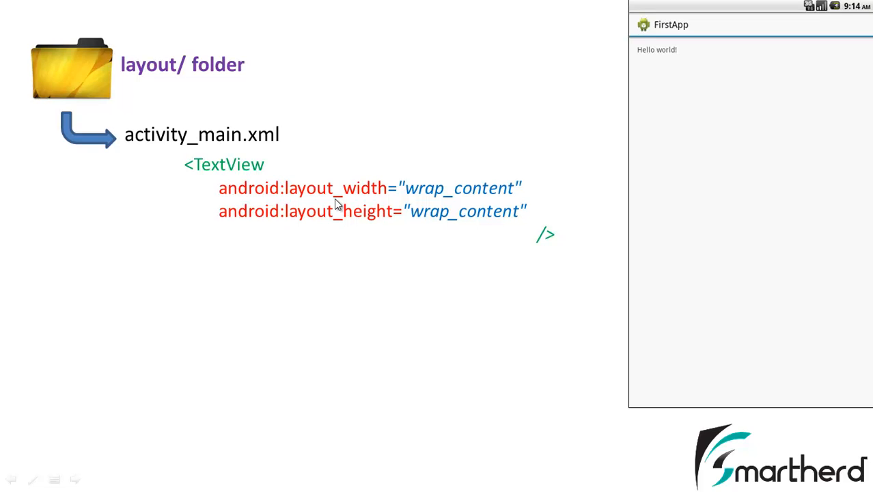
mouse_move(218, 220)
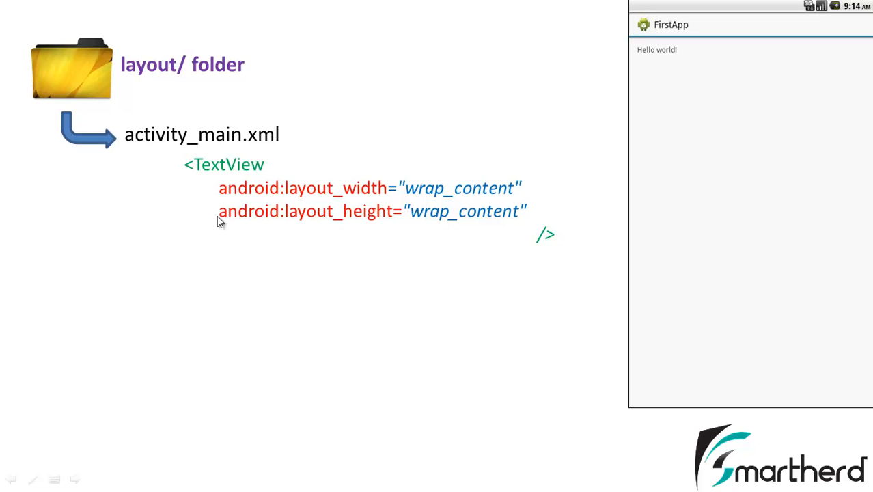
mouse_move(318, 215)
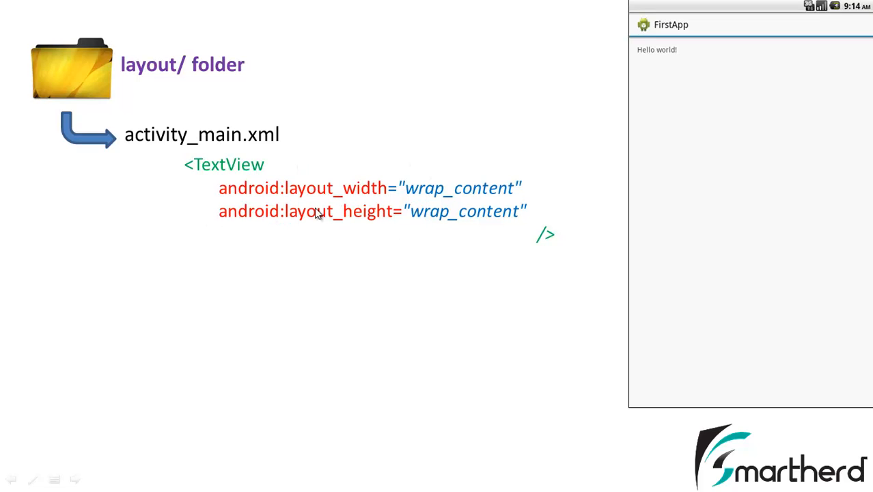
mouse_move(323, 204)
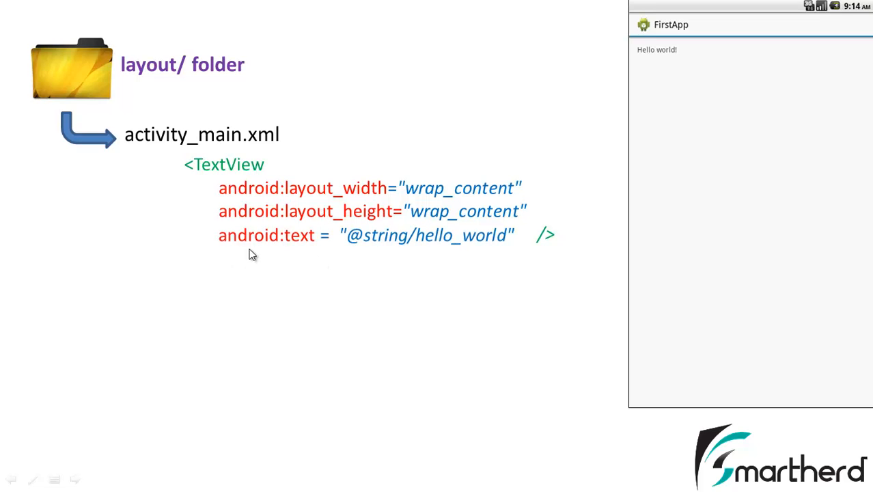
mouse_move(349, 245)
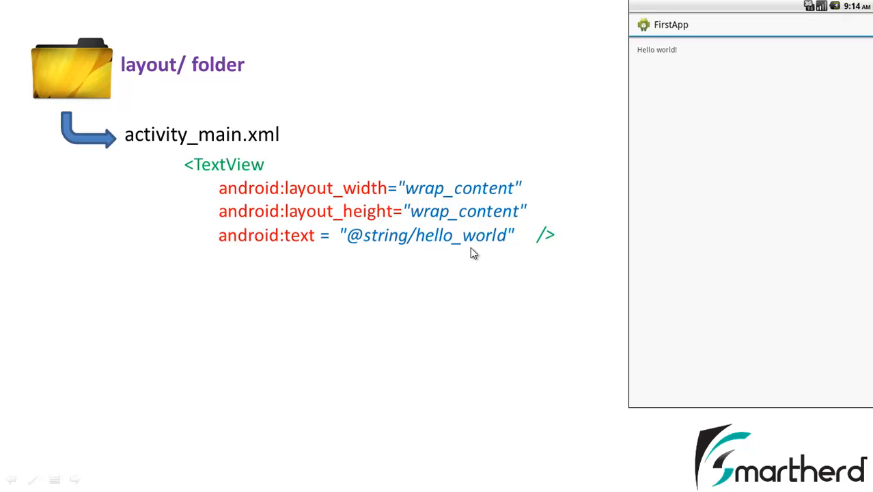
mouse_move(275, 238)
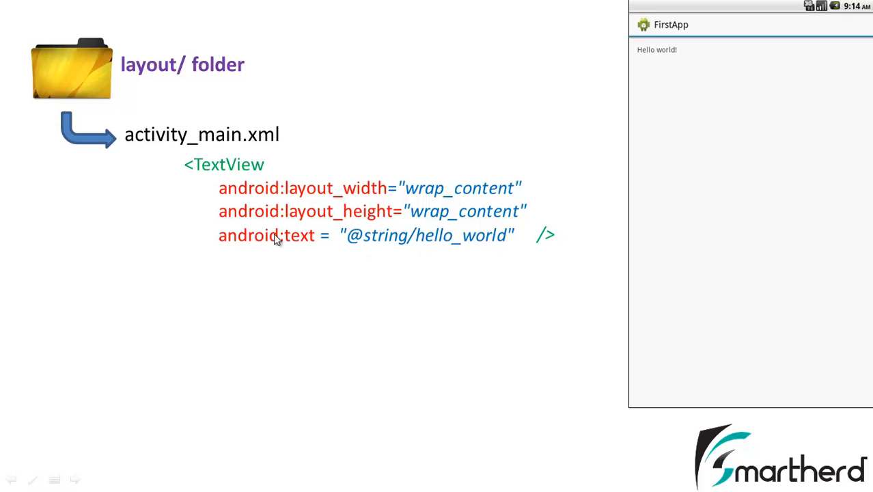
mouse_move(611, 97)
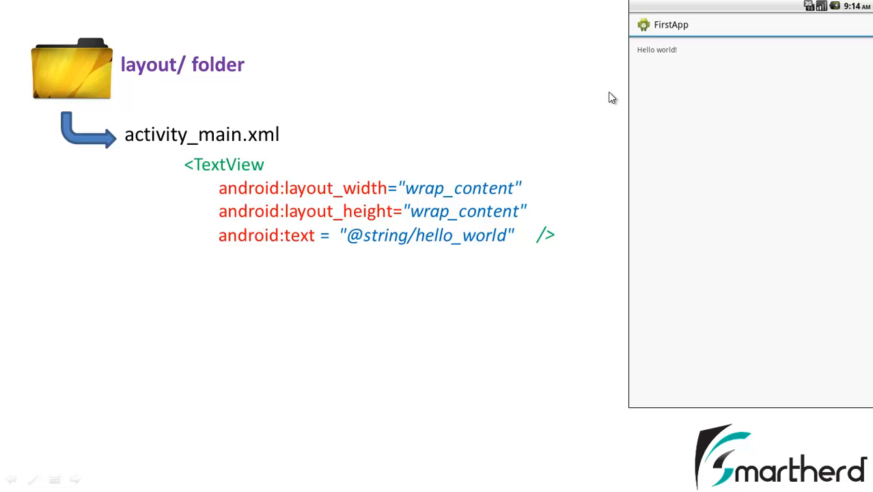
mouse_move(334, 243)
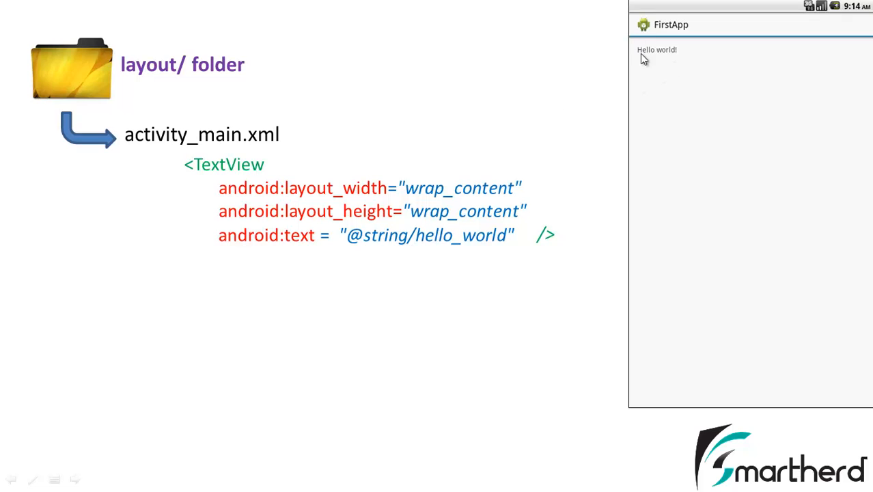
mouse_move(676, 57)
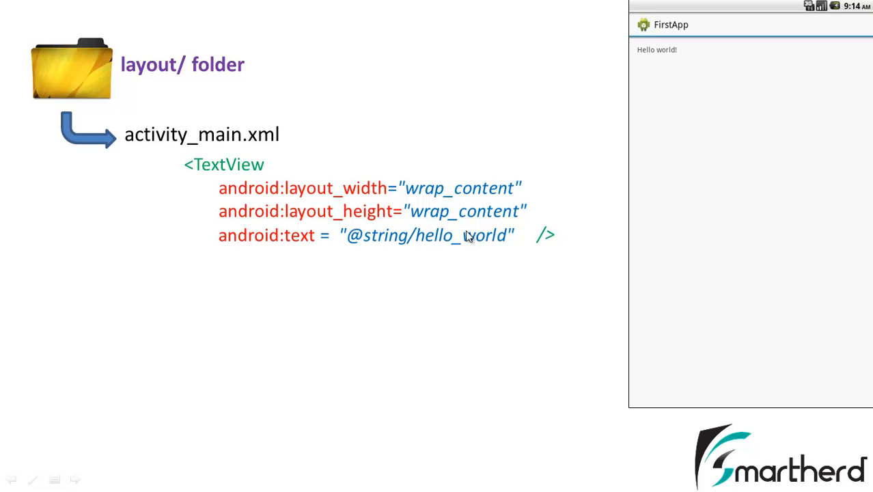
mouse_move(457, 249)
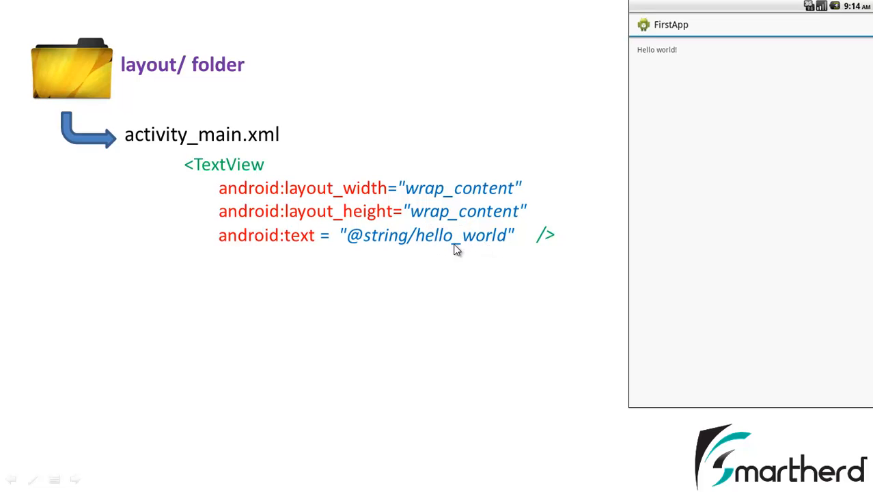
mouse_move(470, 251)
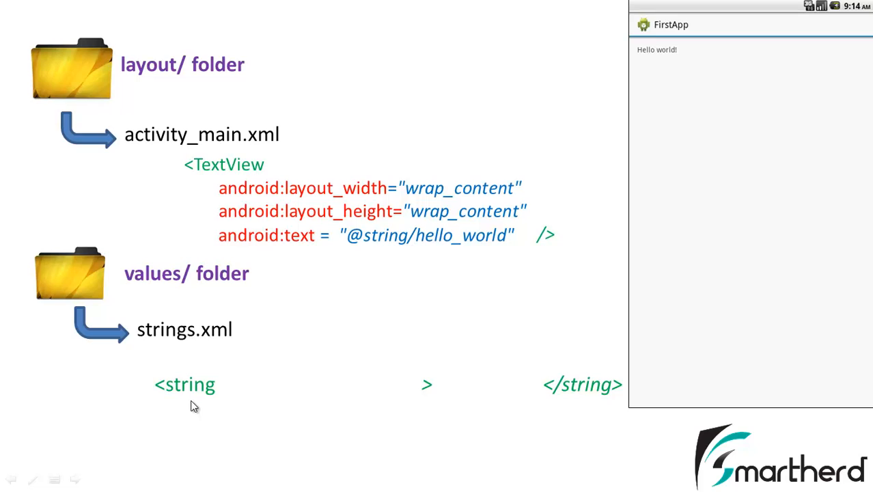
mouse_move(216, 406)
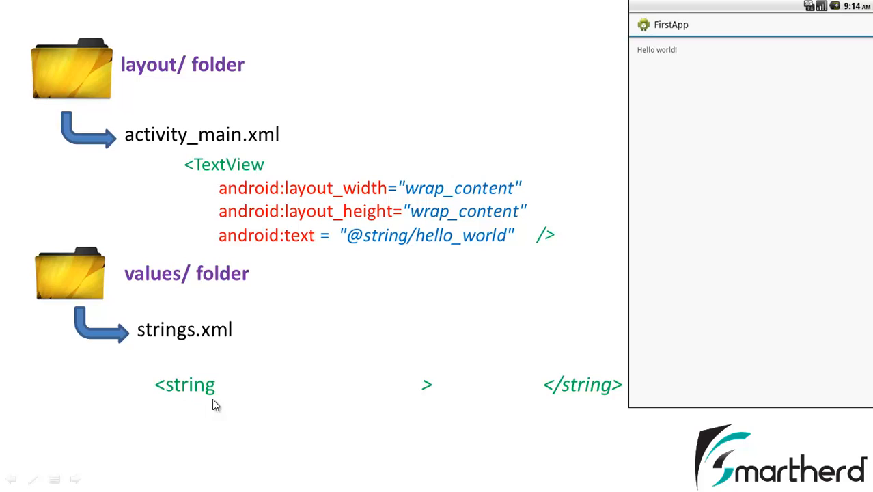
mouse_move(314, 393)
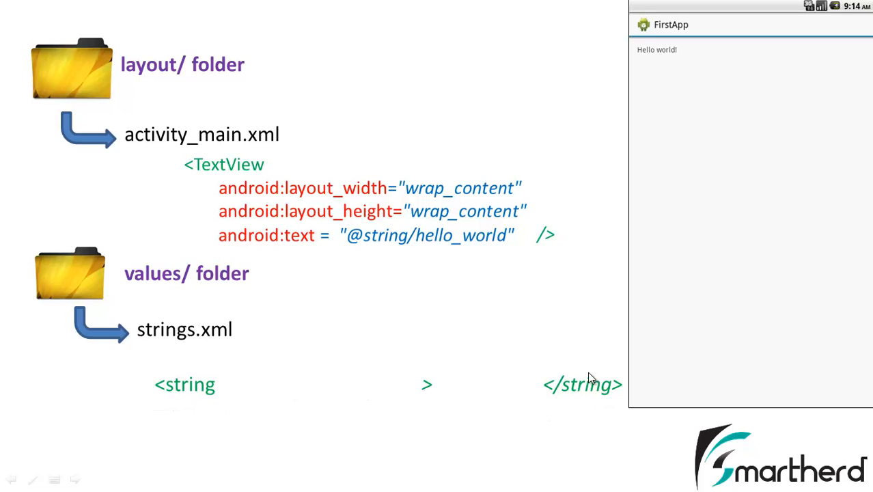
mouse_move(576, 388)
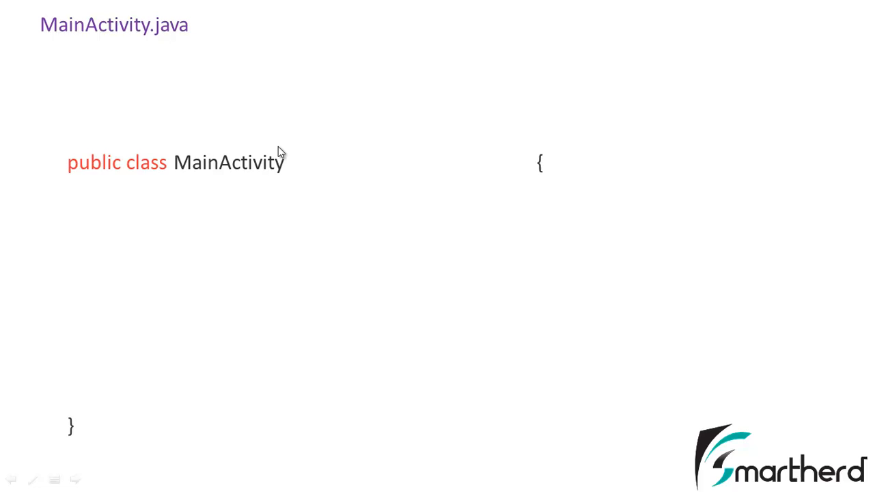
mouse_move(180, 179)
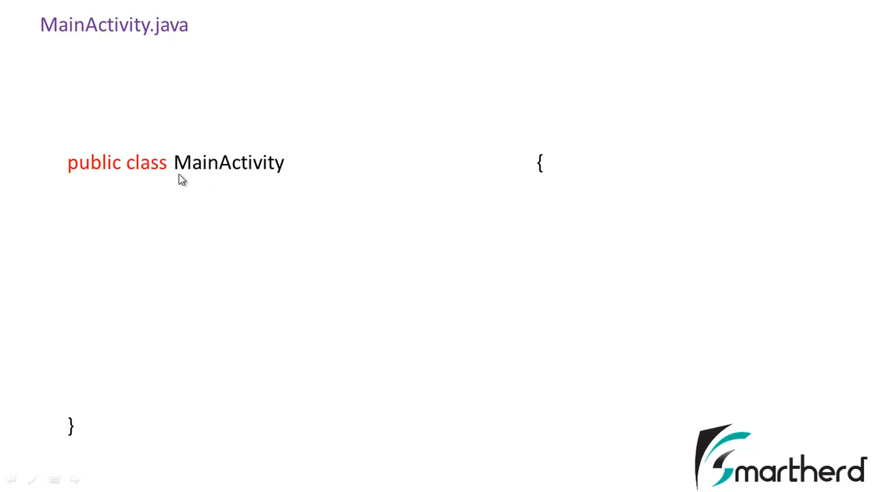
mouse_move(187, 182)
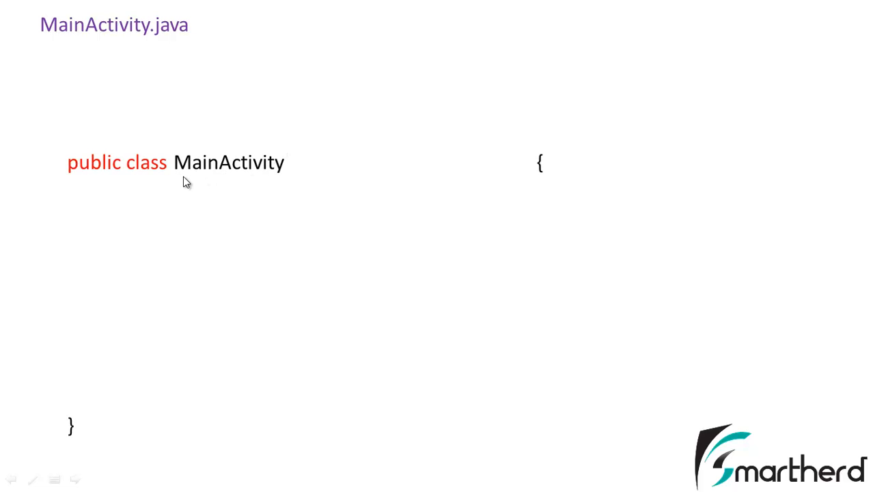
mouse_move(199, 179)
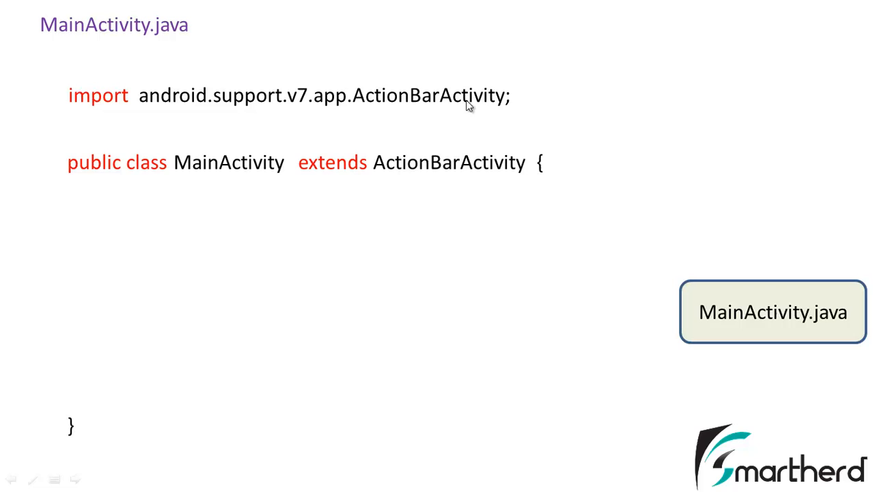
mouse_move(238, 211)
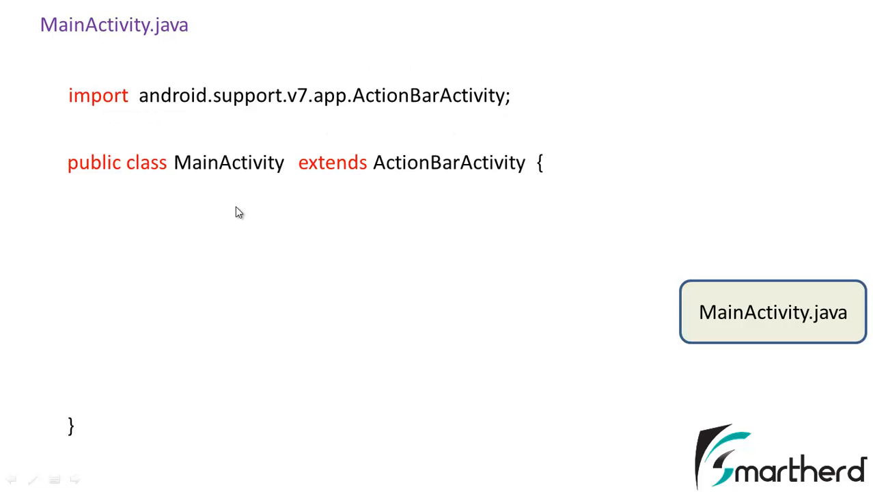